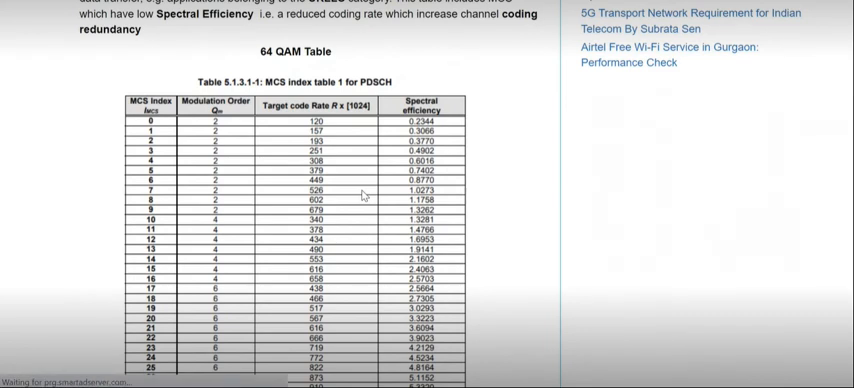
scroll(down, 3)
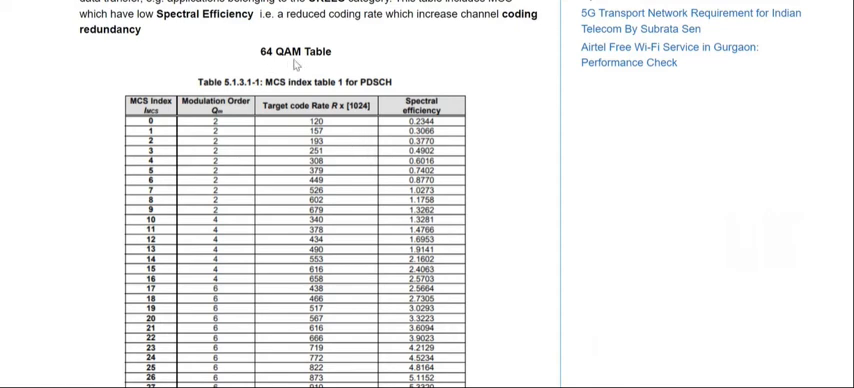
scroll(down, 3)
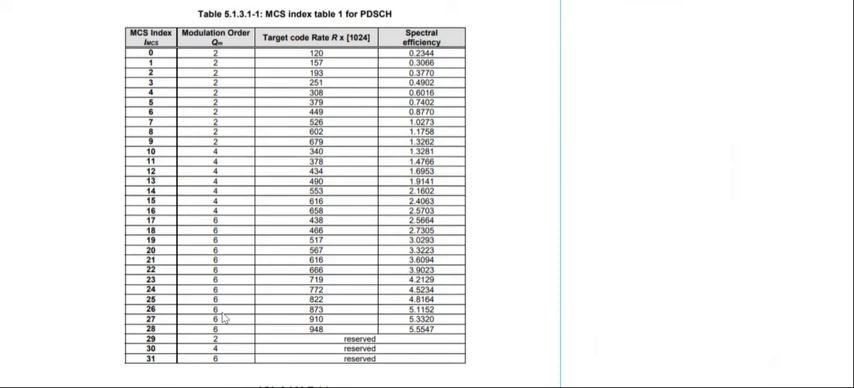
mouse_move(257, 172)
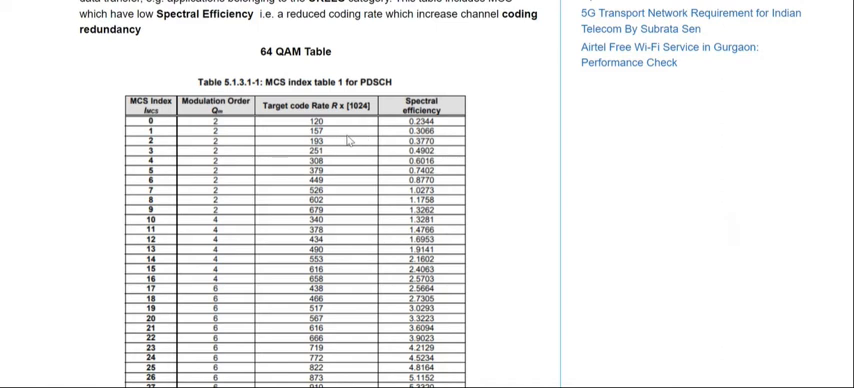
mouse_move(349, 140)
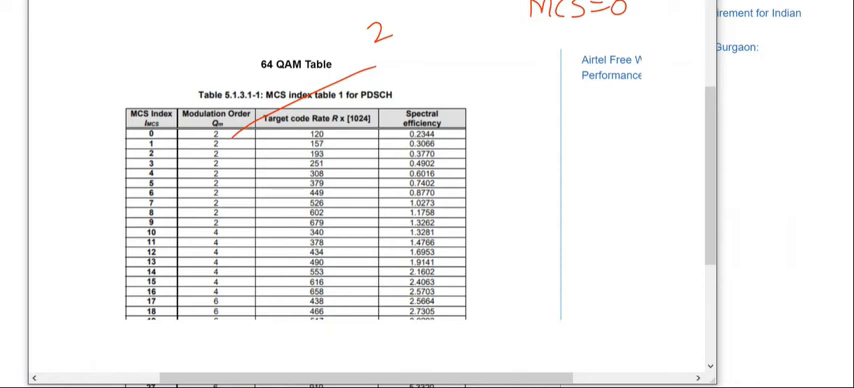
text(CT)
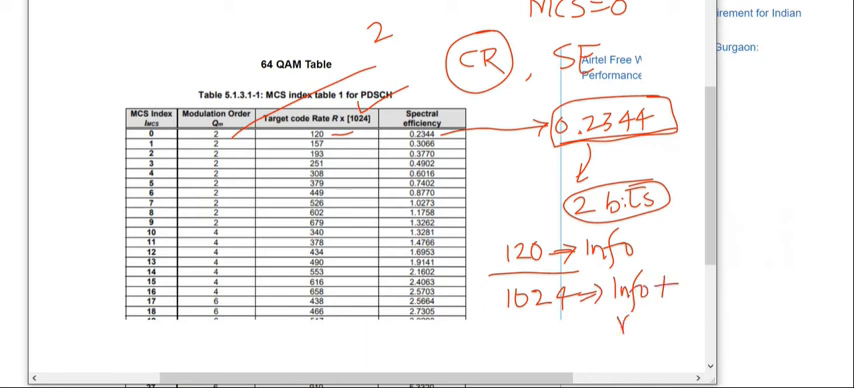
text(redun)
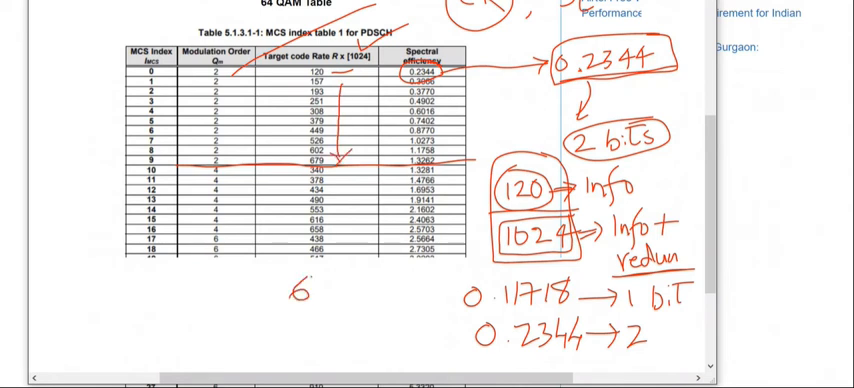
text(79)
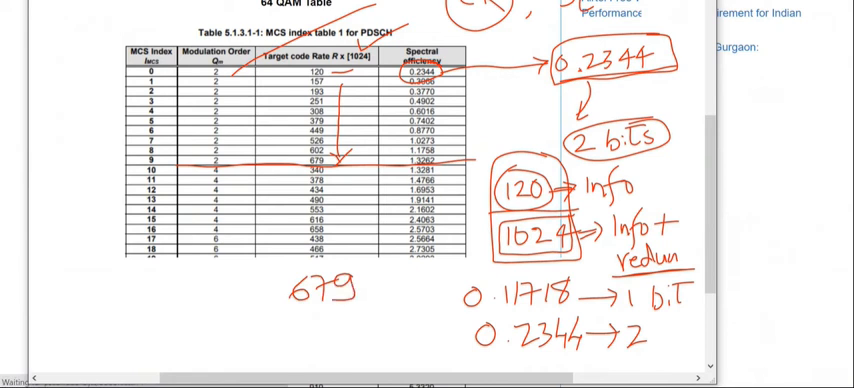